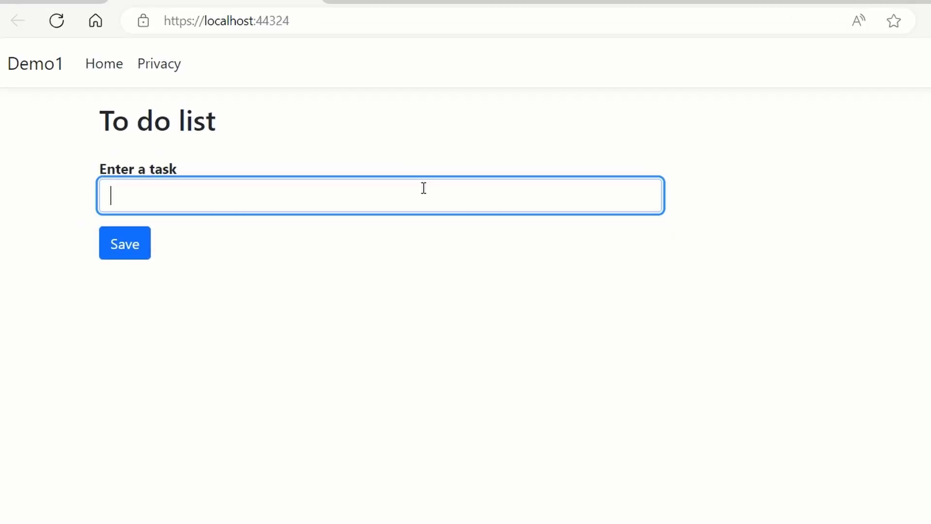
# Step: Enter 'my task 1' in the to-do form's task box and submit it with Save
pyautogui.write('my task 1')
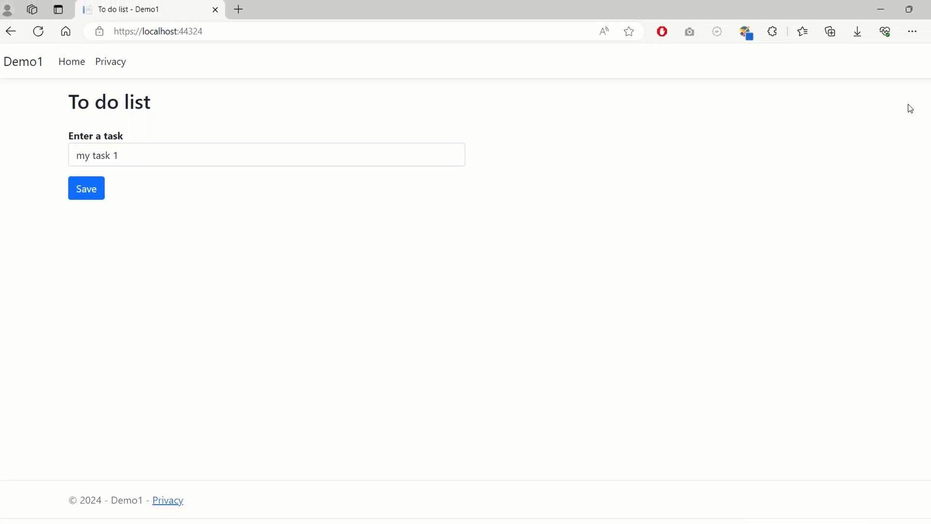
pyautogui.moveTo(861, 122)
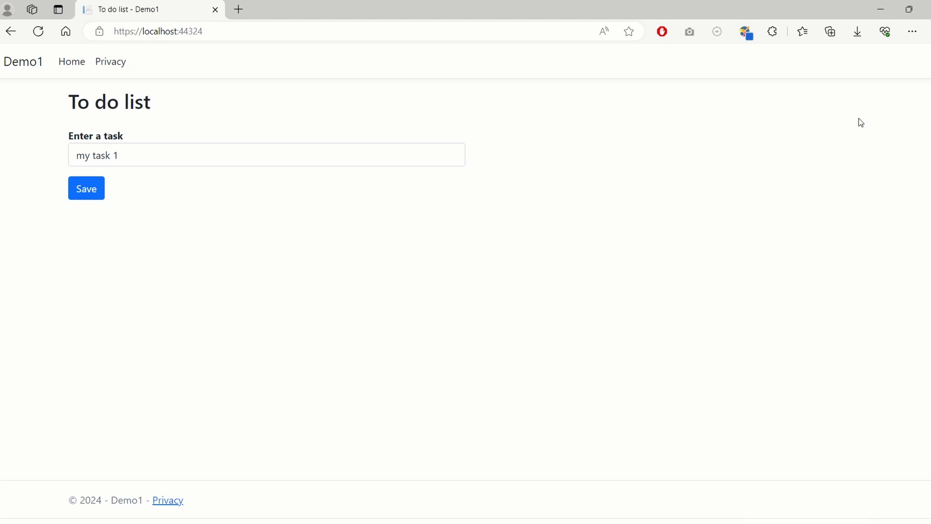
pyautogui.moveTo(653, 249)
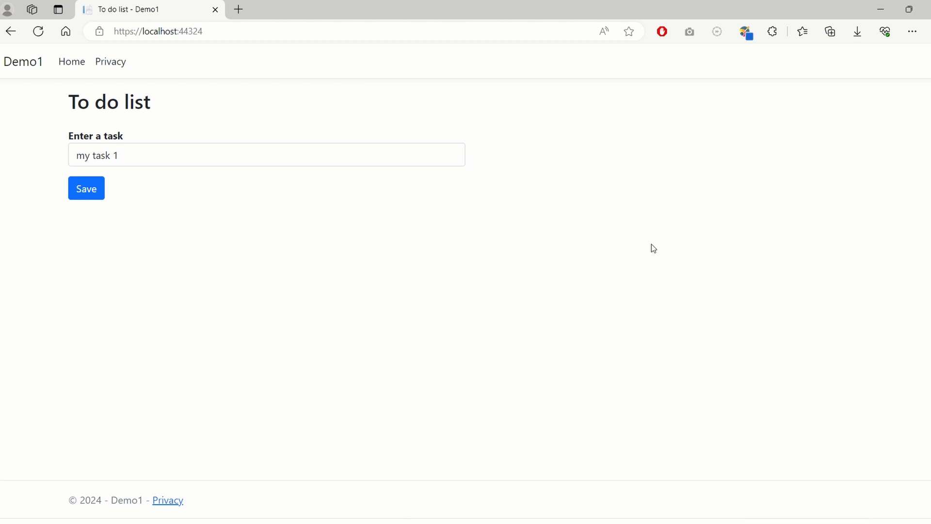
pyautogui.click(85, 189)
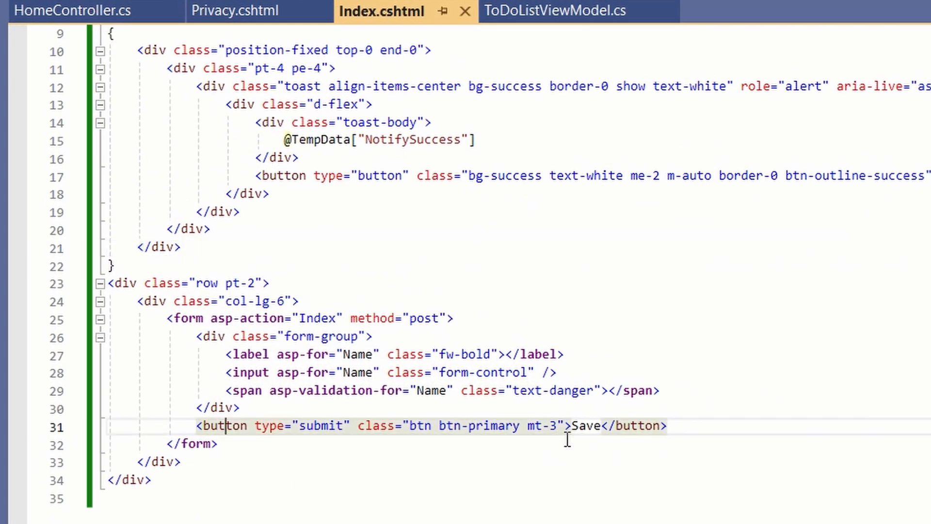
# Step: Review the form's action/method attributes, then add a breakpoint at the HttpPost Index action start in HomeController.cs
pyautogui.doubleClick(586, 426)
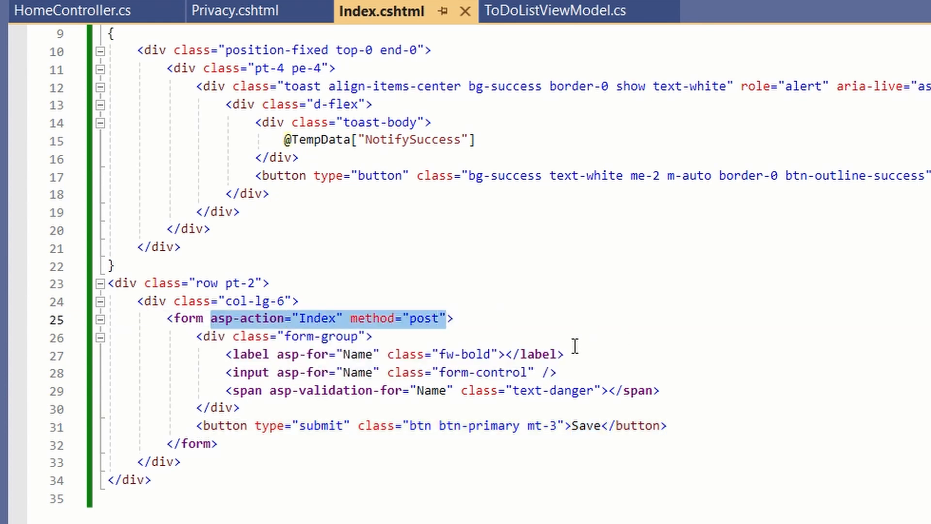
pyautogui.click(75, 11)
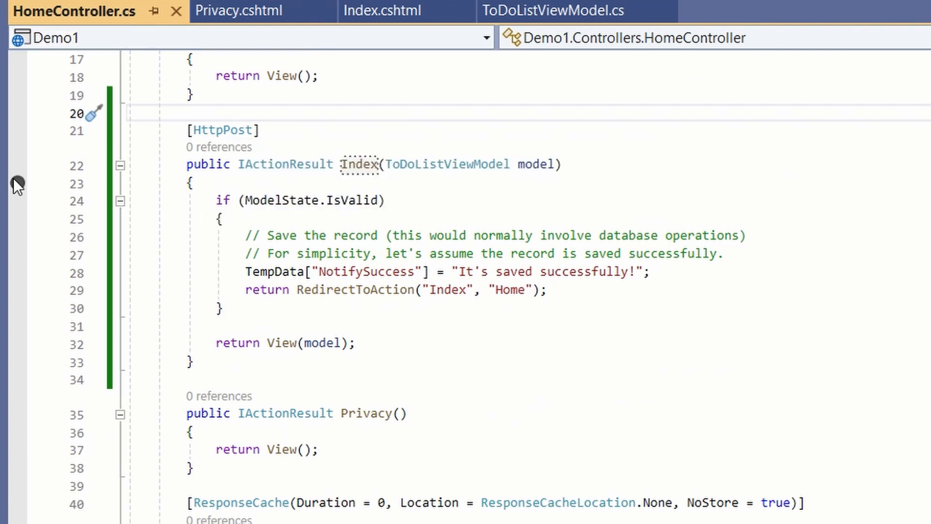
pyautogui.click(16, 183)
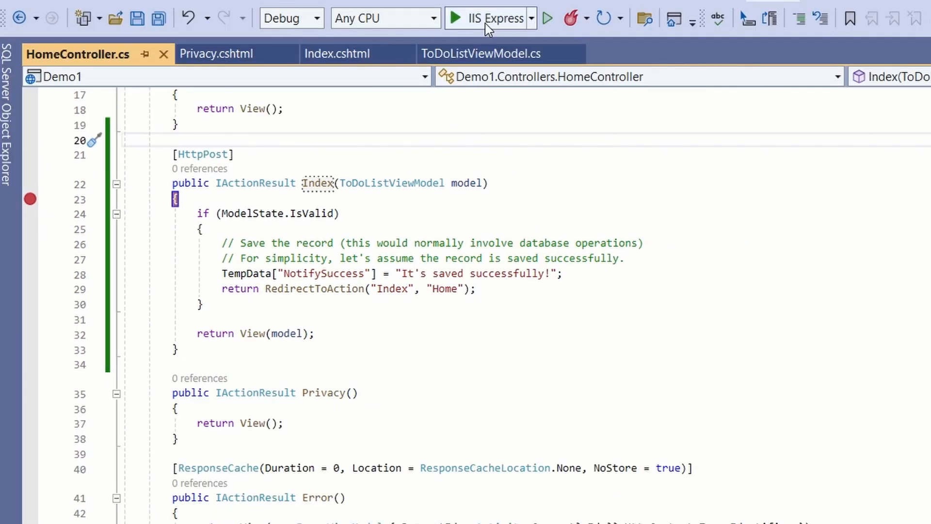
# Step: Start the app under IIS Express, enter 'task 1' in the task box and save it to hit the breakpoint
pyautogui.click(487, 17)
pyautogui.write('my')
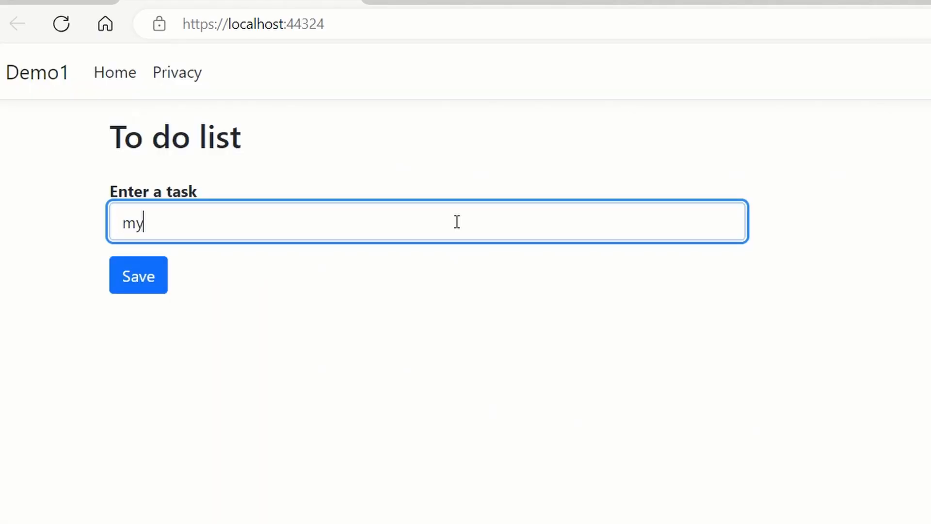
pyautogui.write('task 1')
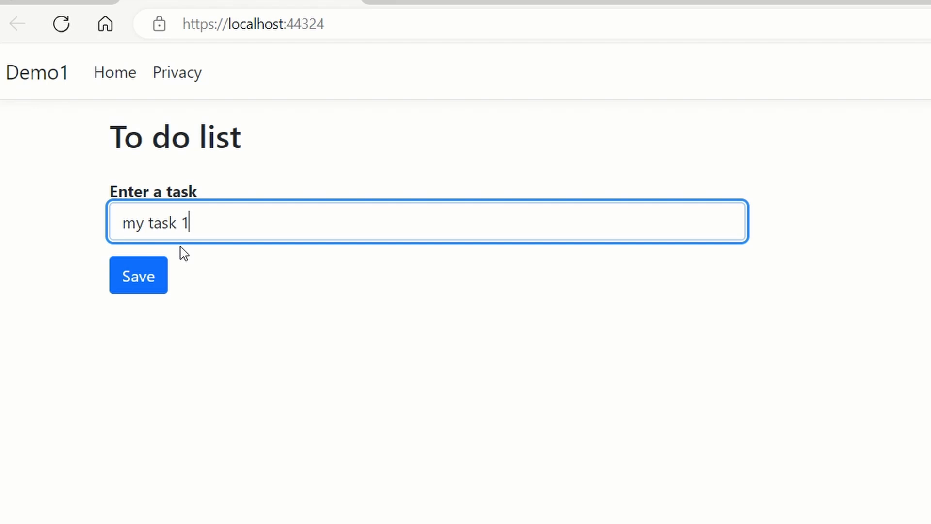
pyautogui.click(138, 274)
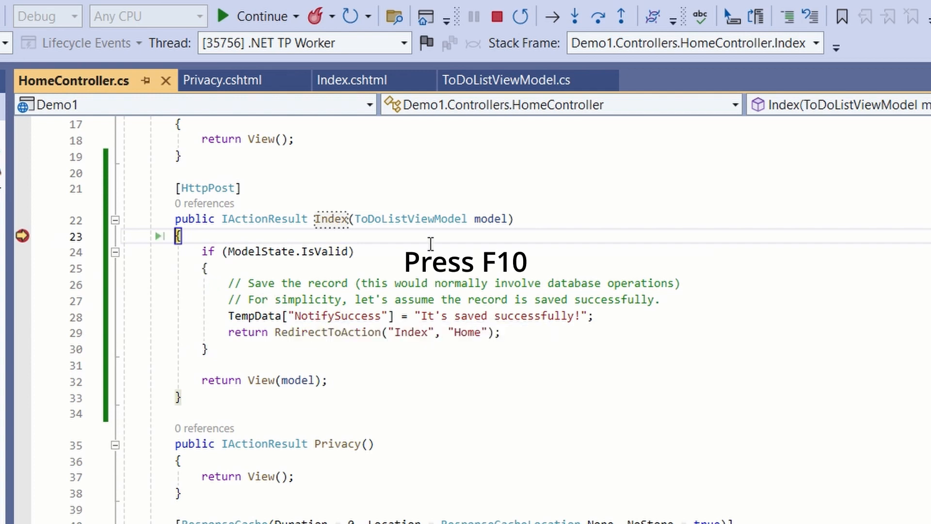
# Step: Step with F10 to the ModelState check and observe IsValid is false with 2 entries
pyautogui.press('F10')
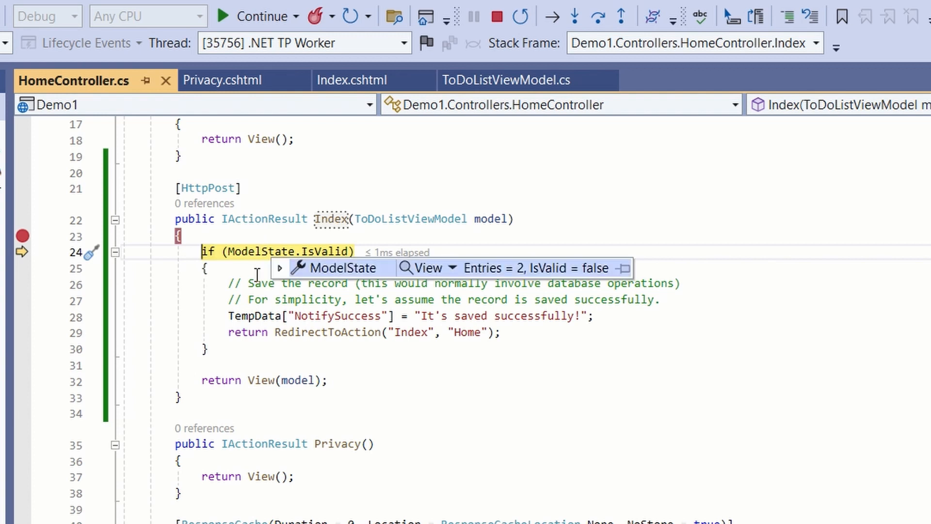
pyautogui.press('F10')
pyautogui.write('ModelState.Remove')
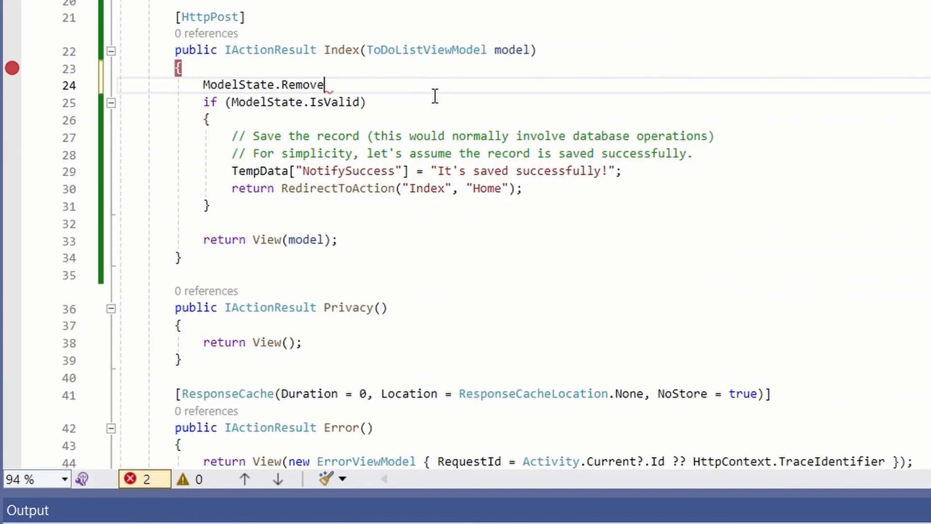
# Step: Complete the line ModelState.Remove("Id"); before the validity check
pyautogui.write('("Id");')
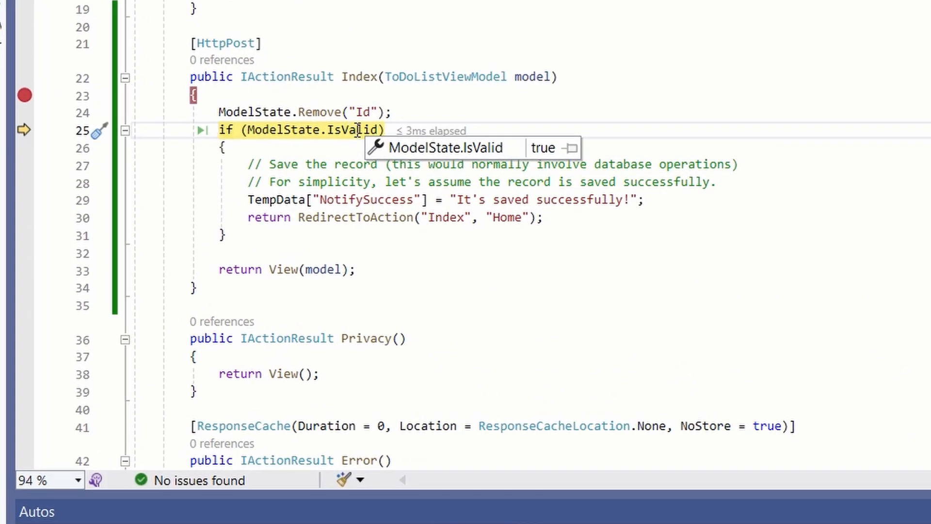
# Step: Step past the now-true IsValid check to the NotifySuccess TempData line
pyautogui.press('F10')
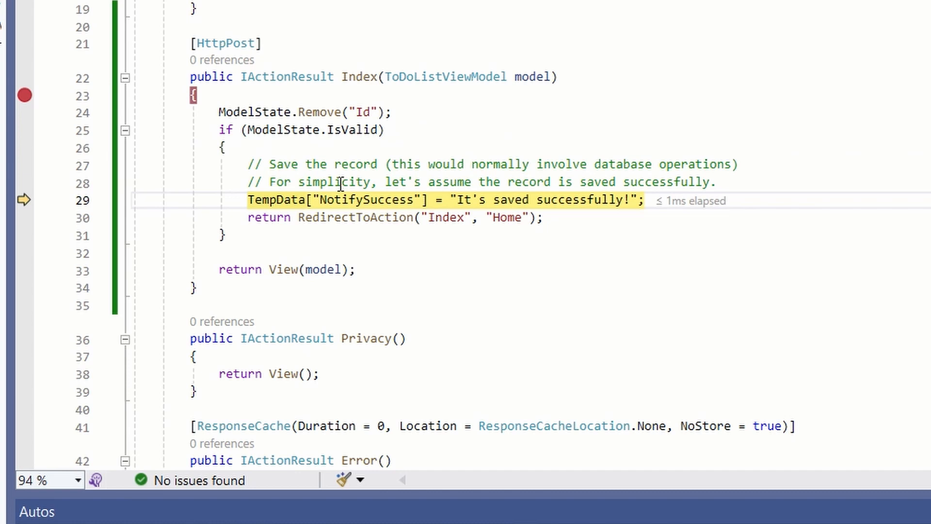
pyautogui.press('F10')
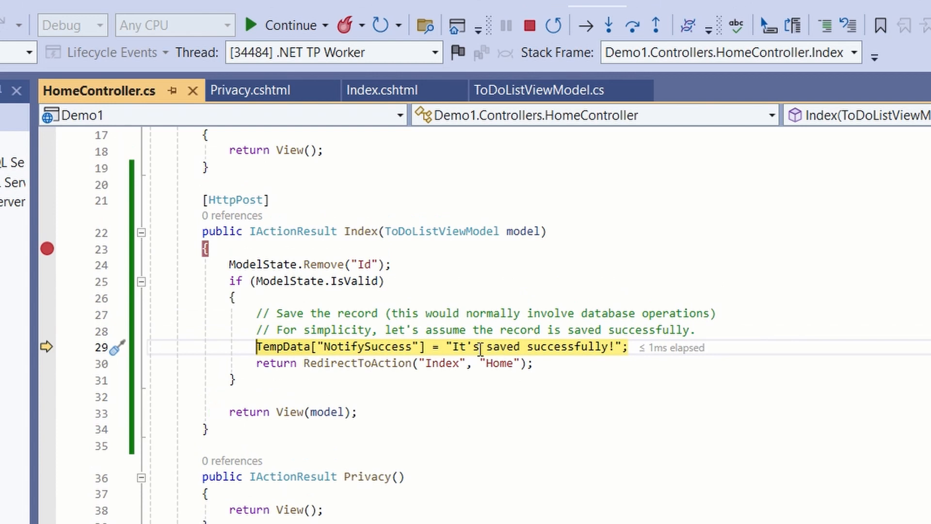
# Step: Edit the NotifySuccess message to "Saved successfully!" and save HomeController.cs with Ctrl+S
pyautogui.click(365, 25)
pyautogui.write('S')
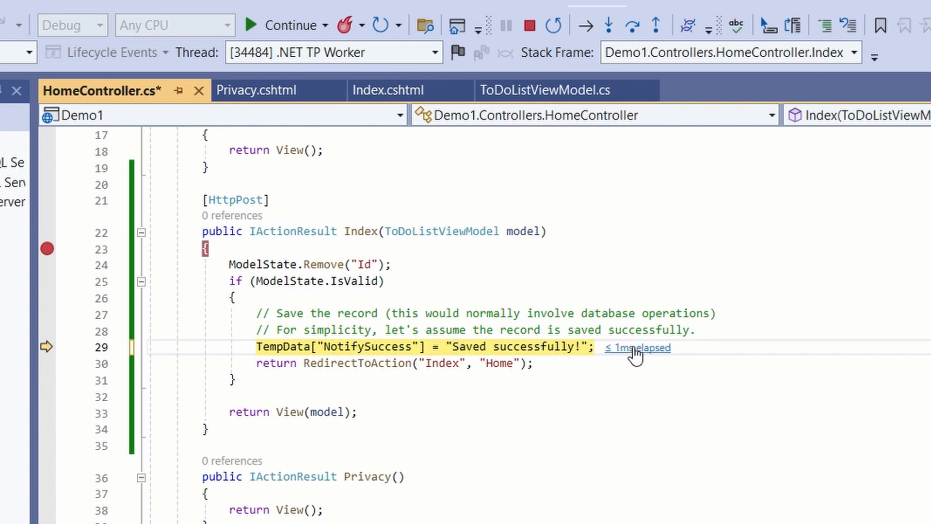
pyautogui.press('ctrl+s')
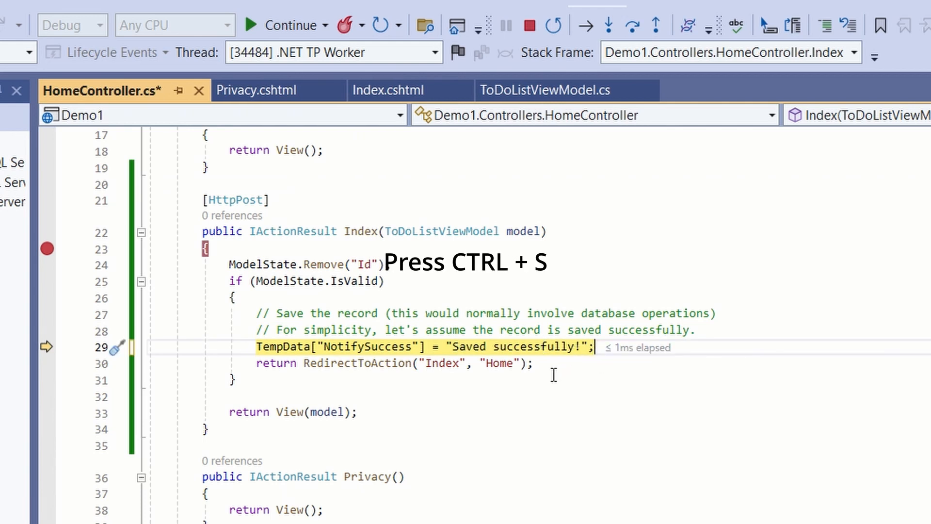
pyautogui.press('ctrl+s')
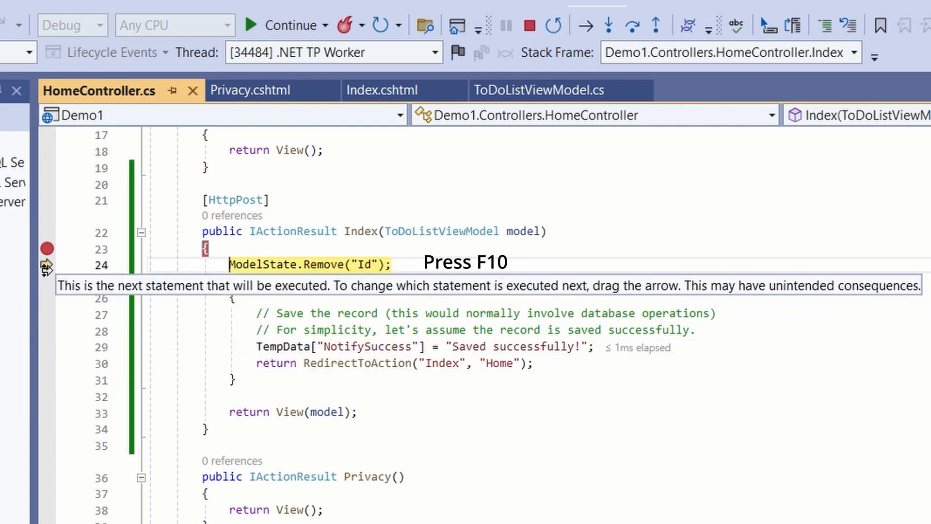
# Step: Step from the Id removal line through the valid branch and the redirect to the action's closing brace
pyautogui.press('F10')
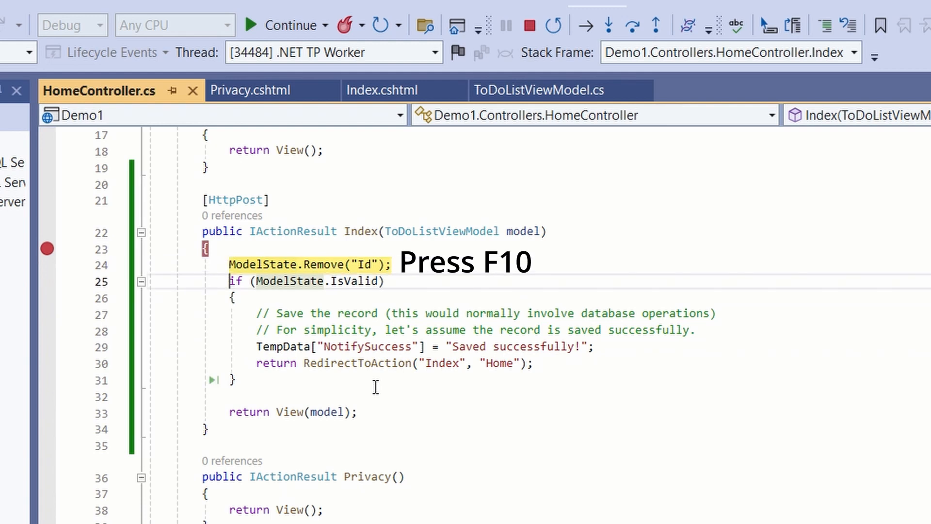
pyautogui.press('F10')
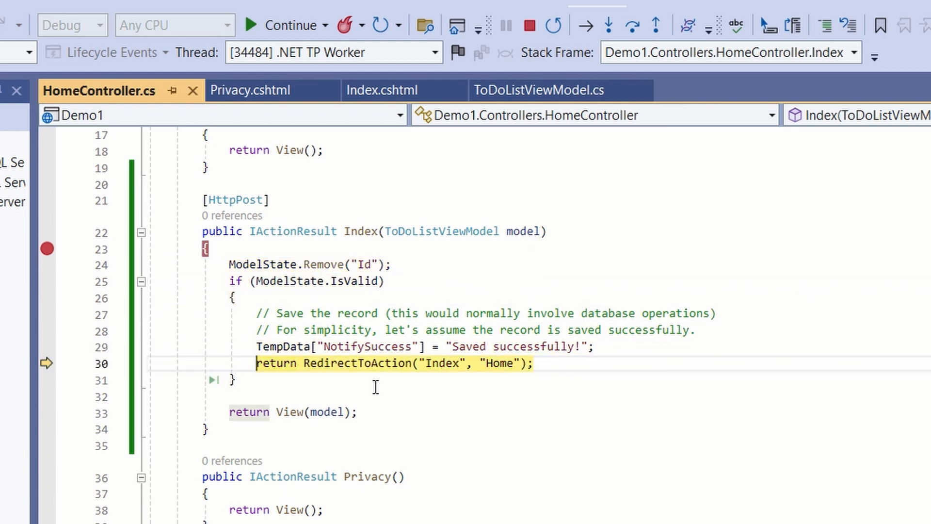
pyautogui.press('F10')
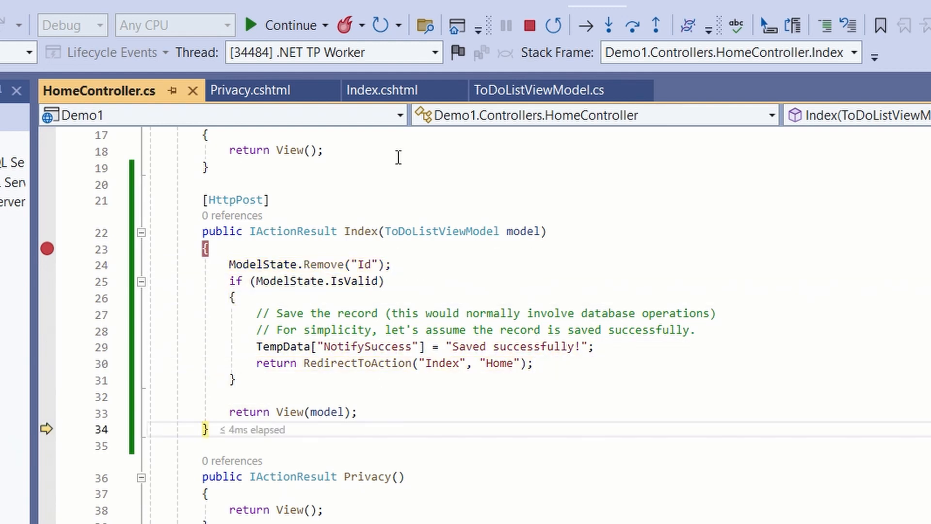